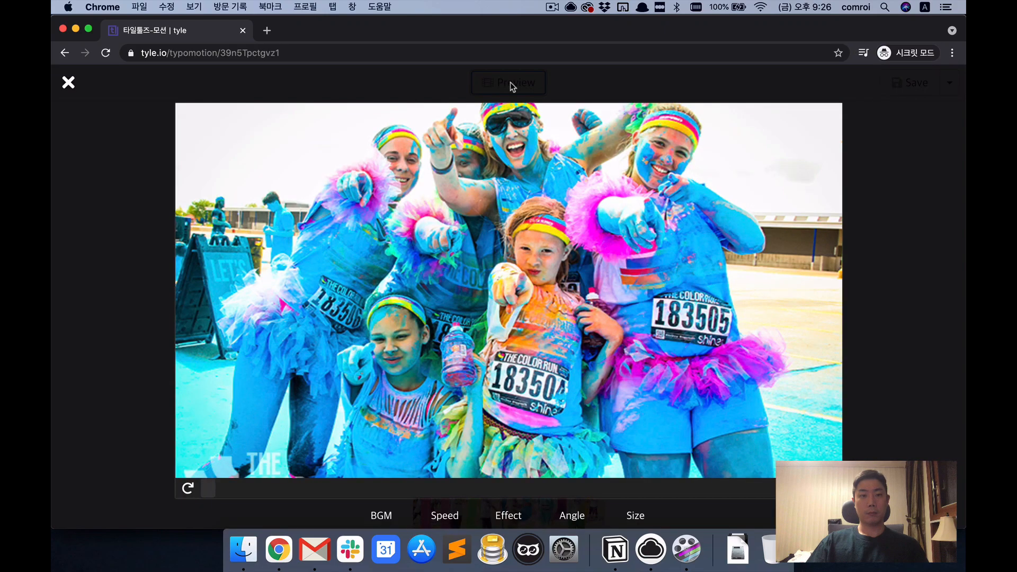
Navigate to tyle.io and sign in so the Typomotion editor loads with a blank slide.
{"action": "left_click", "coordinate": [509, 83]}
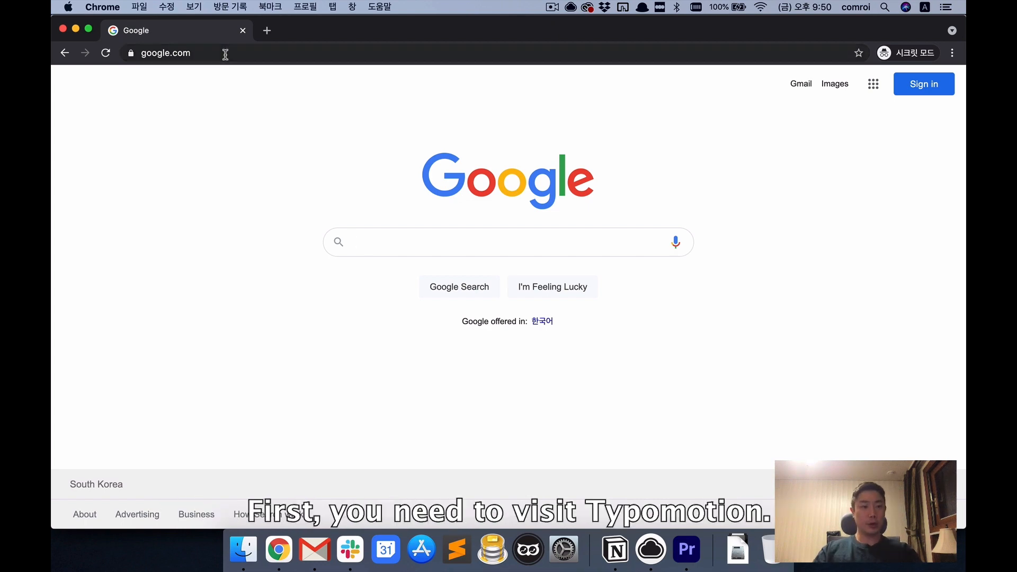
{"action": "type", "text": "tt"}
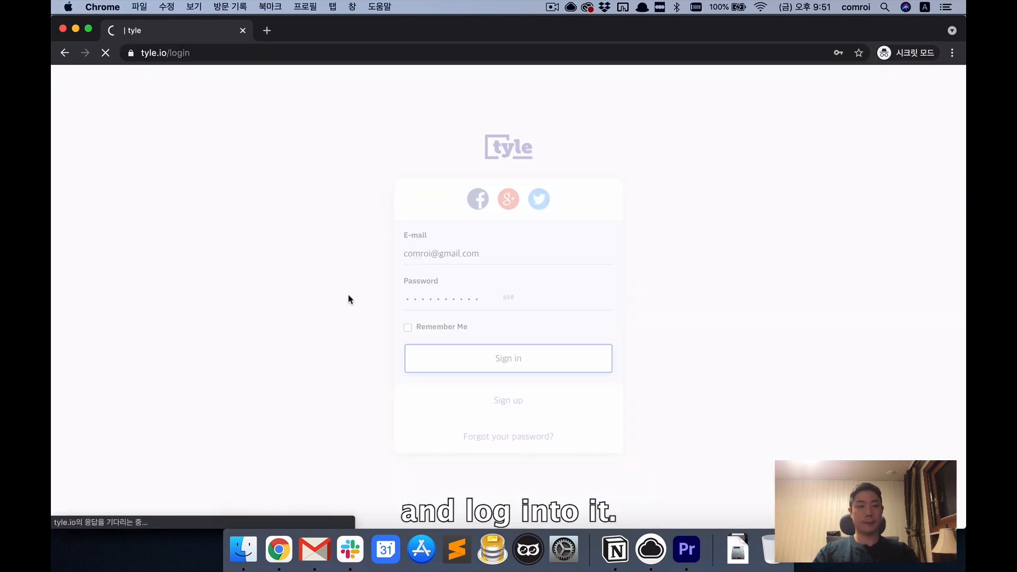
{"action": "left_click", "coordinate": [507, 358]}
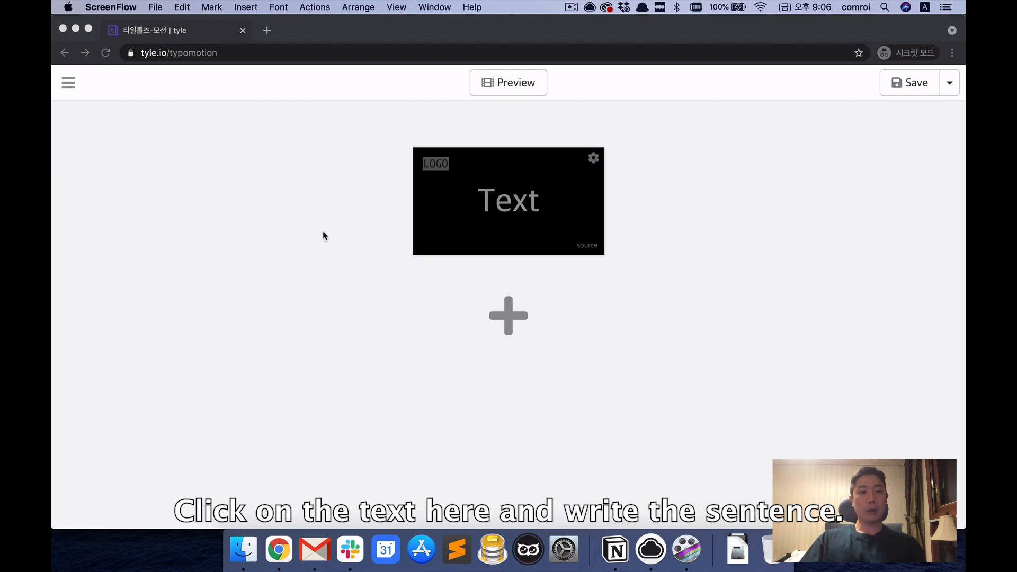
{"action": "mouse_move", "coordinate": [522, 215]}
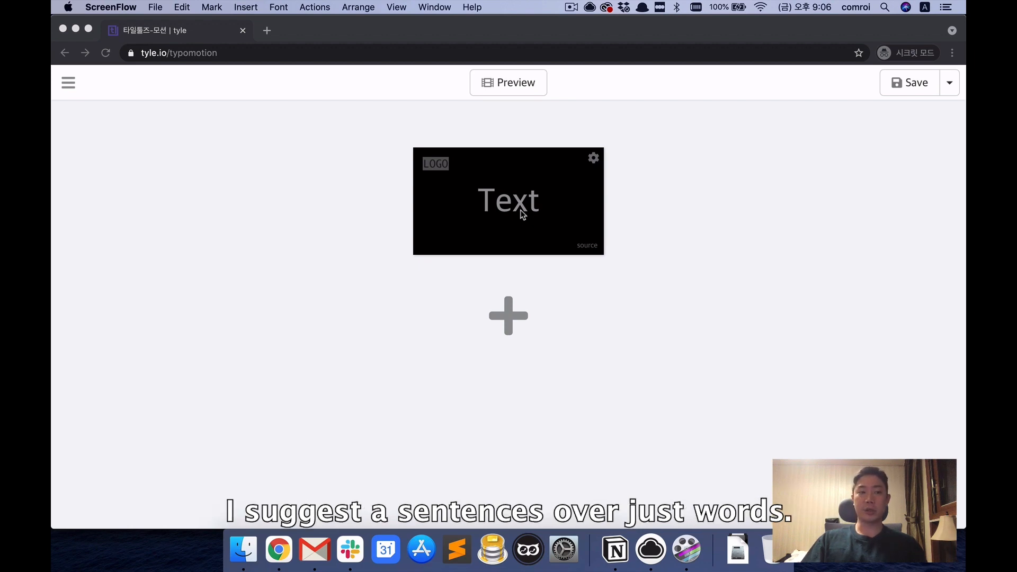
Write the first slide 'This is a demonstration for TYPOMOTION' and add a second slide.
{"action": "type", "text": "This is a de"}
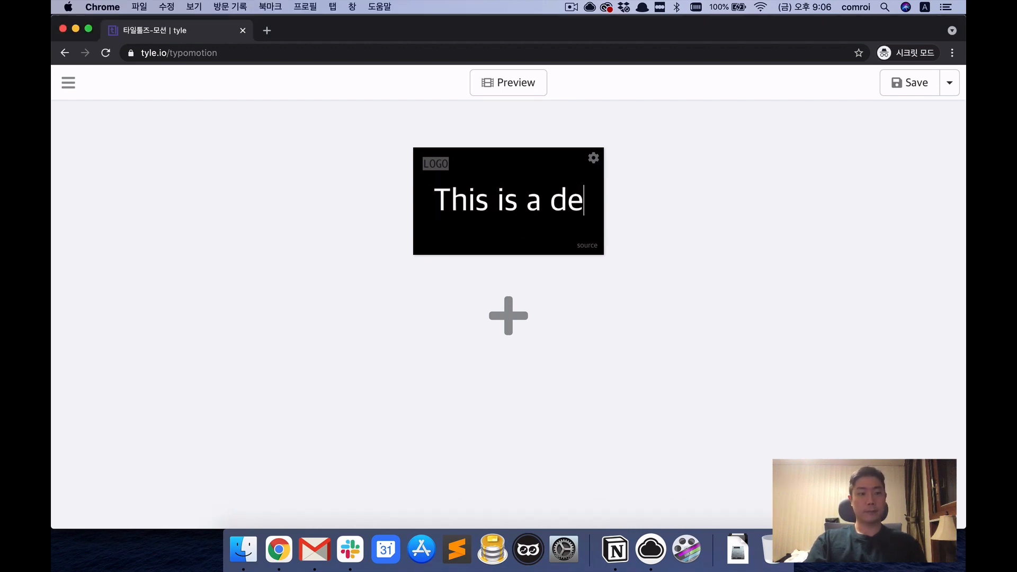
{"action": "type", "text": "monstration for T"}
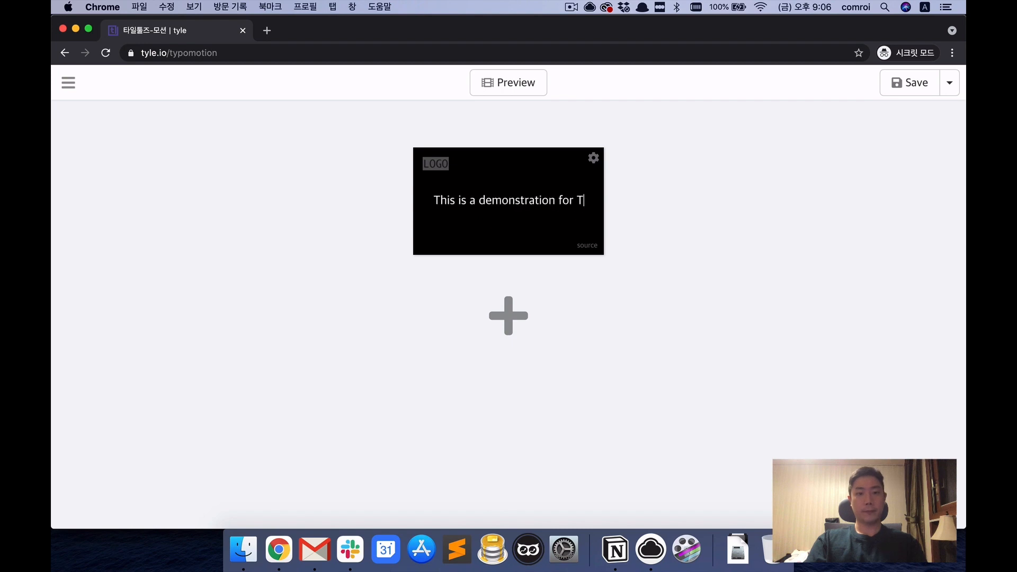
{"action": "left_click", "coordinate": [507, 316]}
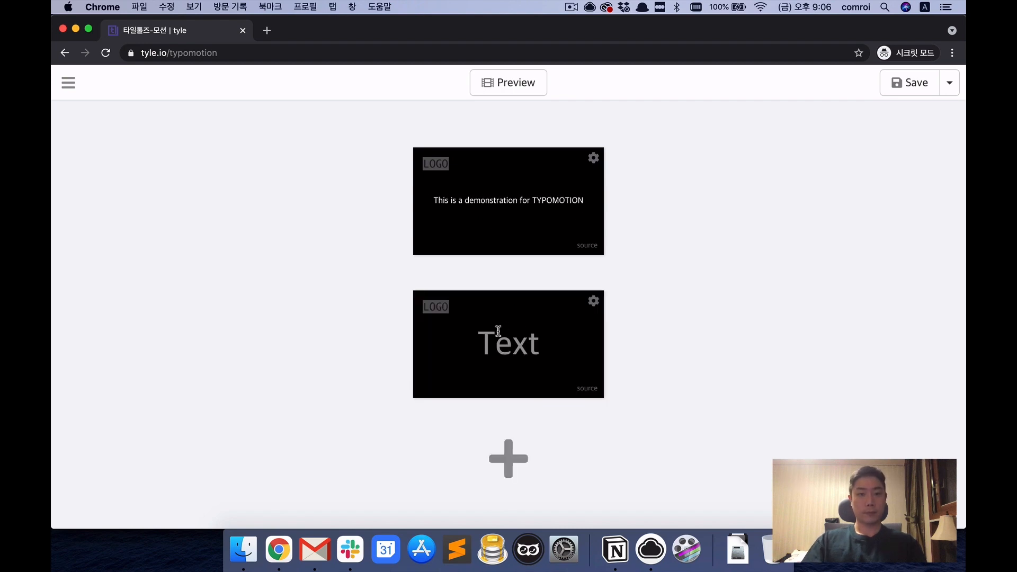
Write the next slides 'What you need to do is' and 'Just type some messages'.
{"action": "type", "text": "What you need to do is"}
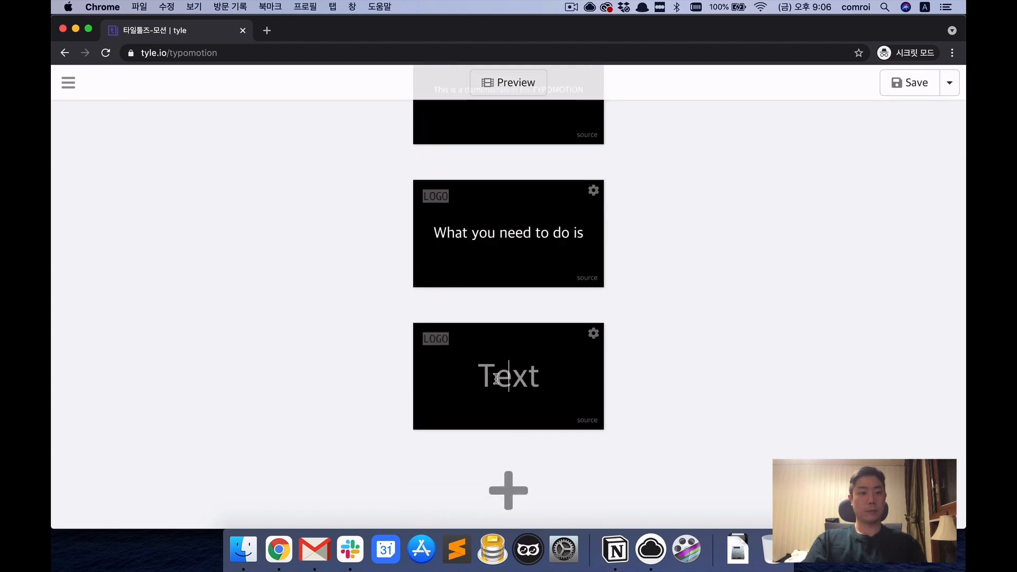
{"action": "type", "text": "Just type some messages"}
{"action": "type", "text": "Let's find out what you can get"}
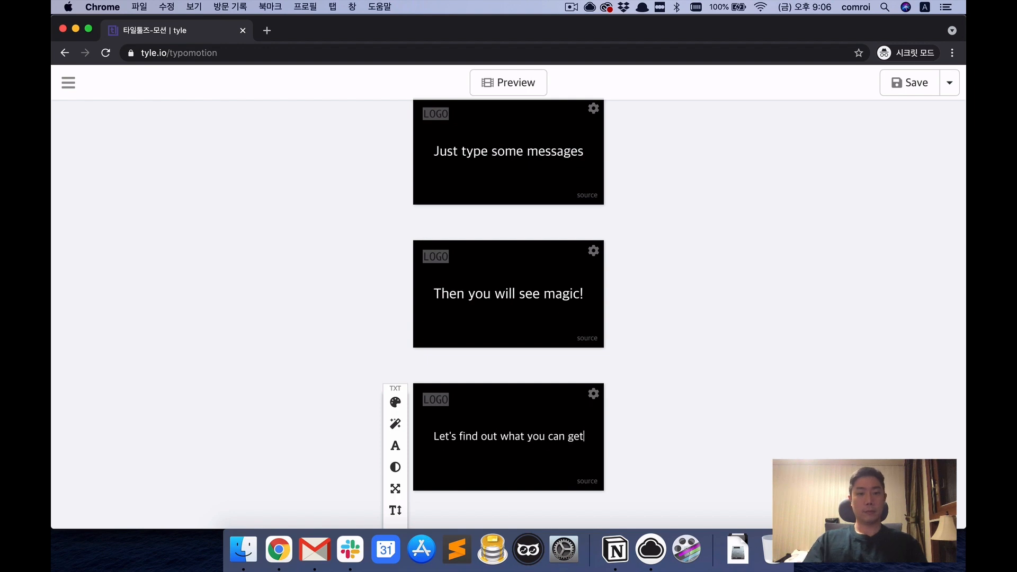
{"action": "scroll", "scroll_direction": "down", "scroll_amount": 3}
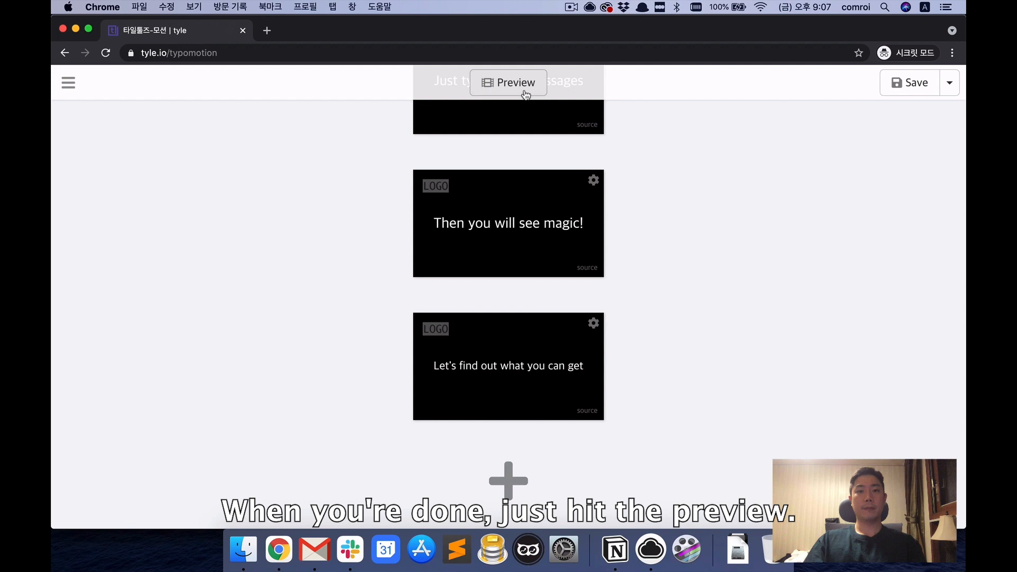
Preview the video and randomize the animation effect on every slide, confirming the override.
{"action": "left_click", "coordinate": [508, 82]}
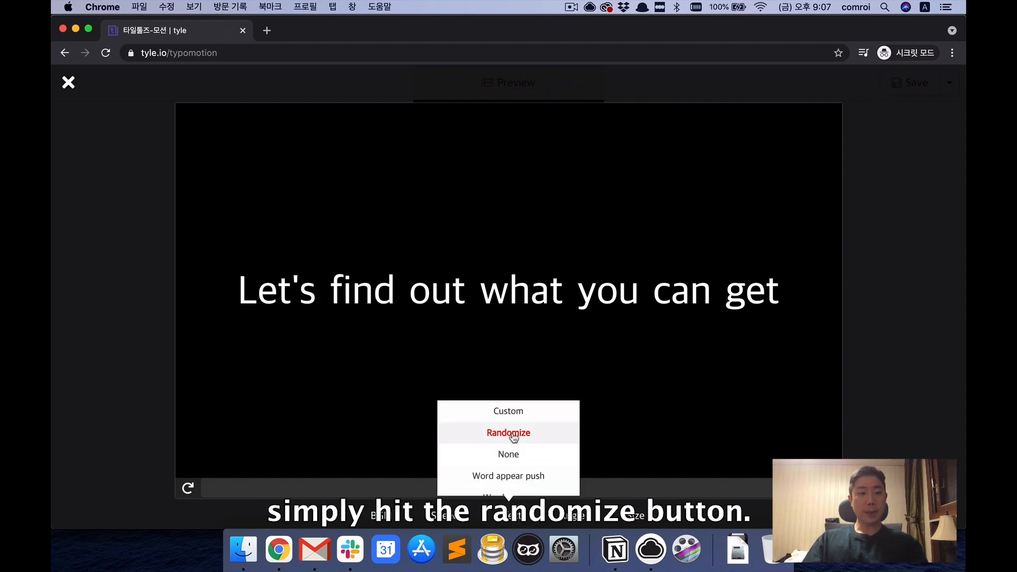
{"action": "left_click", "coordinate": [508, 432]}
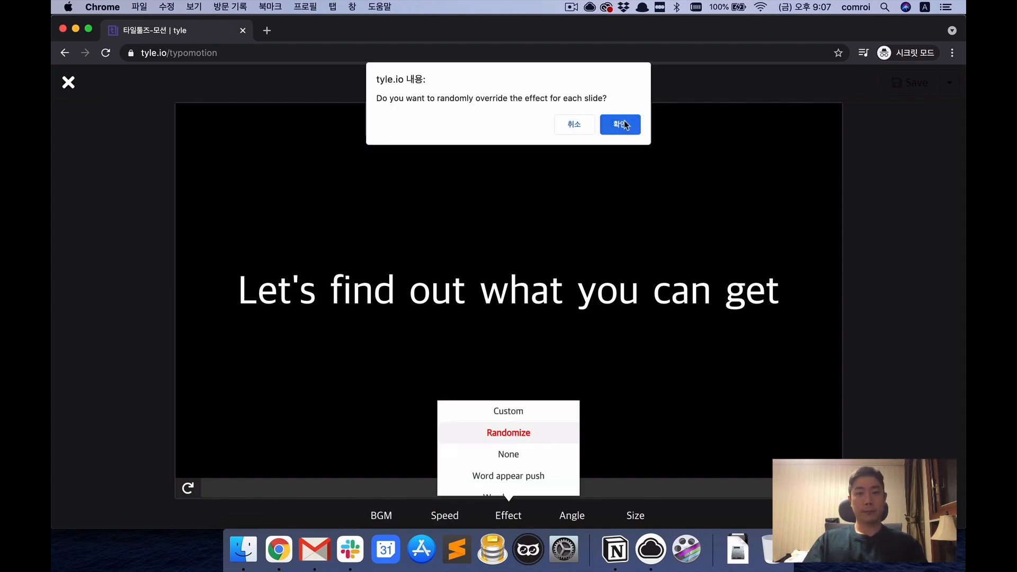
{"action": "left_click", "coordinate": [620, 124]}
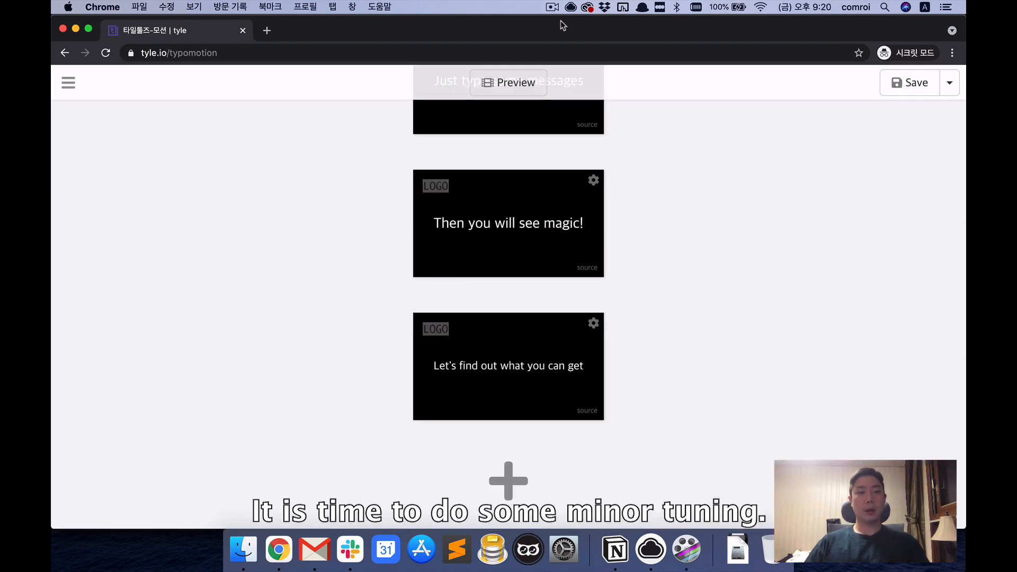
{"action": "mouse_move", "coordinate": [405, 176]}
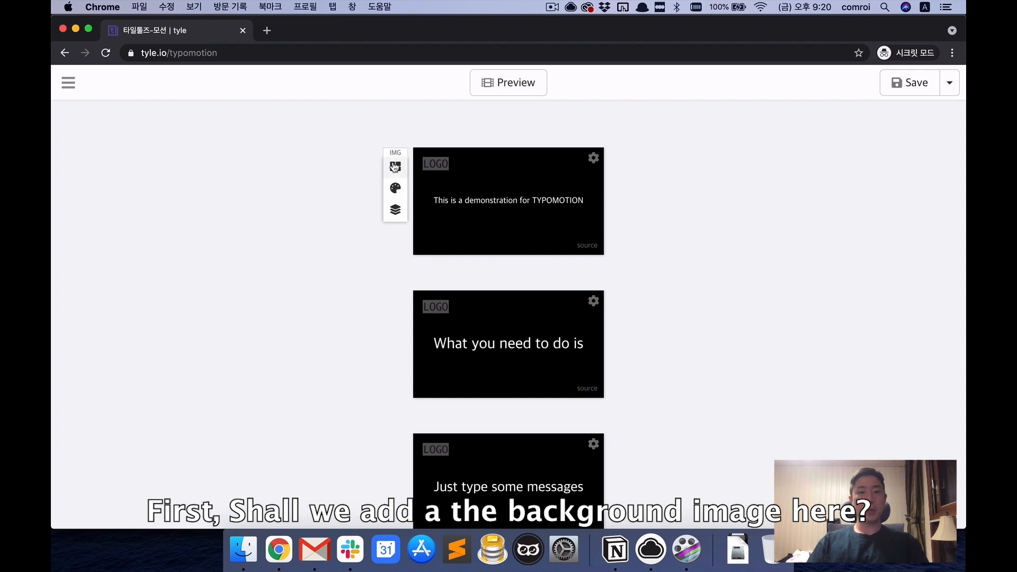
Give the 'What you need to do is' slide purple text on a yellow background.
{"action": "left_click", "coordinate": [394, 167]}
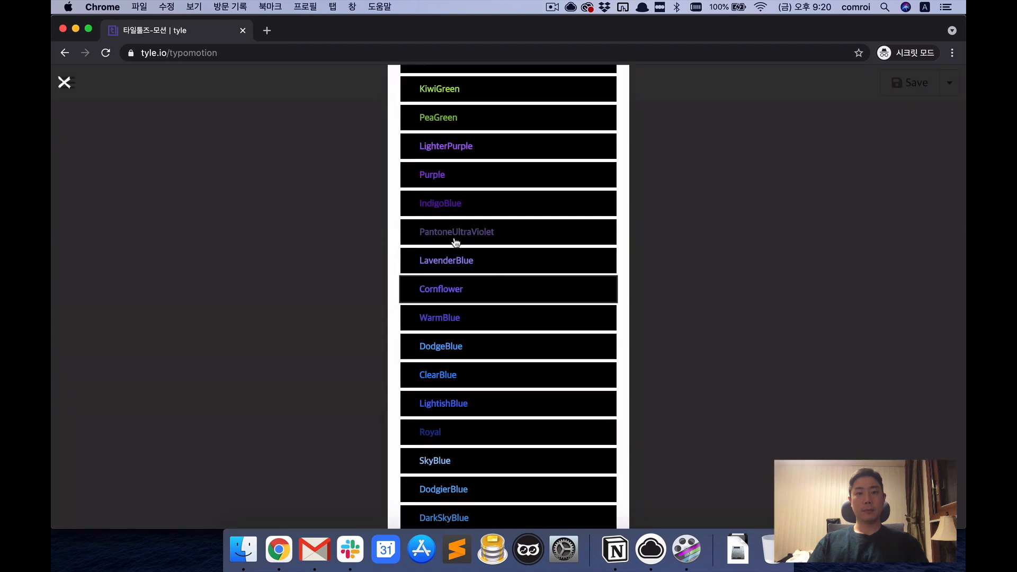
{"action": "left_click", "coordinate": [504, 78]}
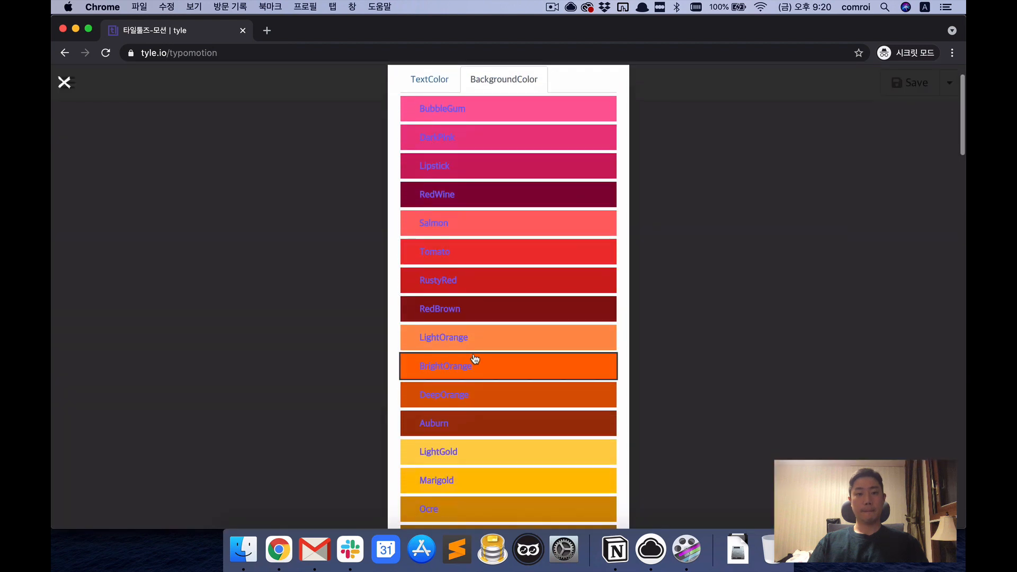
{"action": "scroll", "scroll_direction": "down", "scroll_amount": 3}
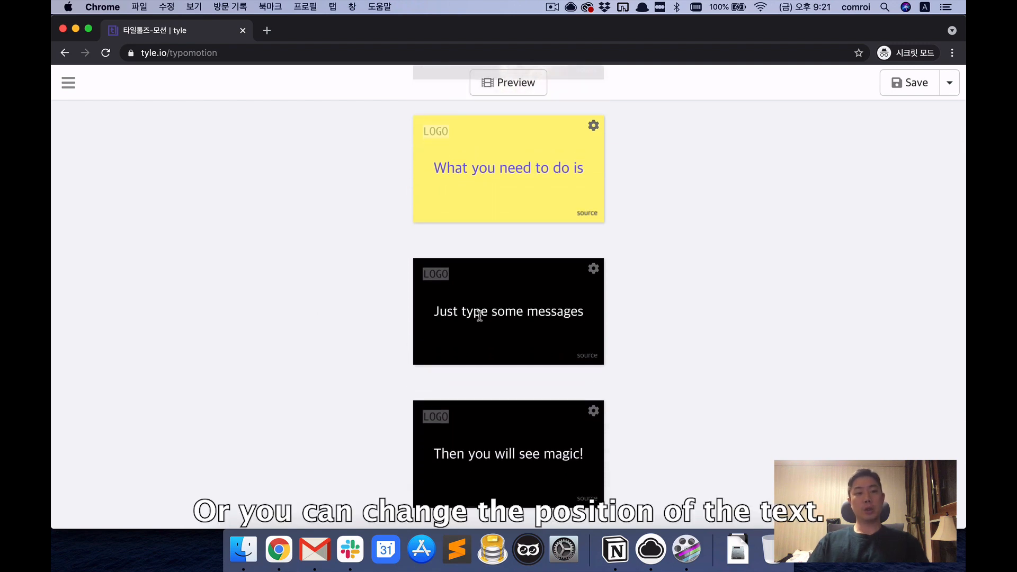
Move the 'Just type some messages' text to the bottom-left of slide 2.
{"action": "left_click", "coordinate": [507, 311]}
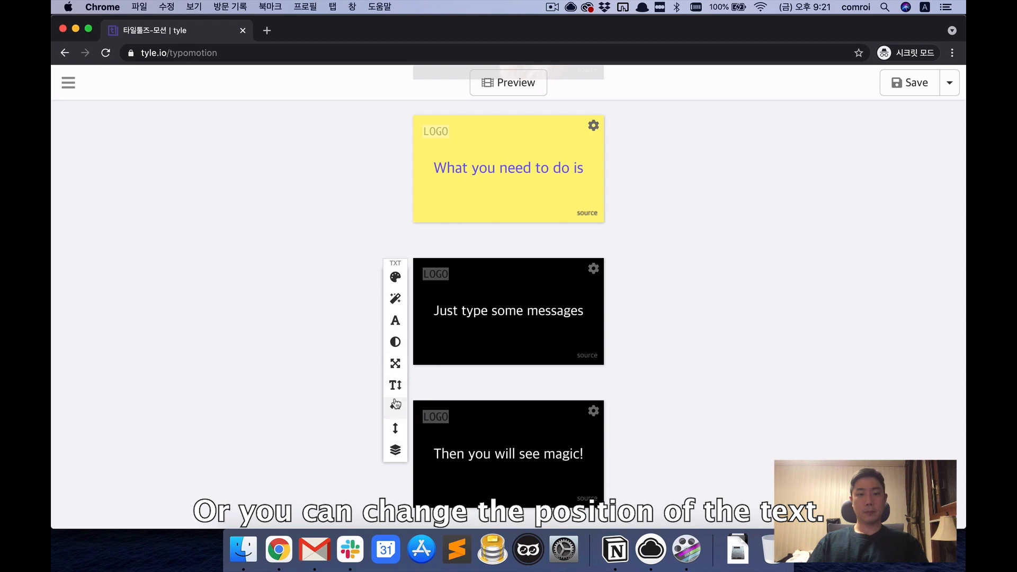
{"action": "left_click", "coordinate": [395, 405]}
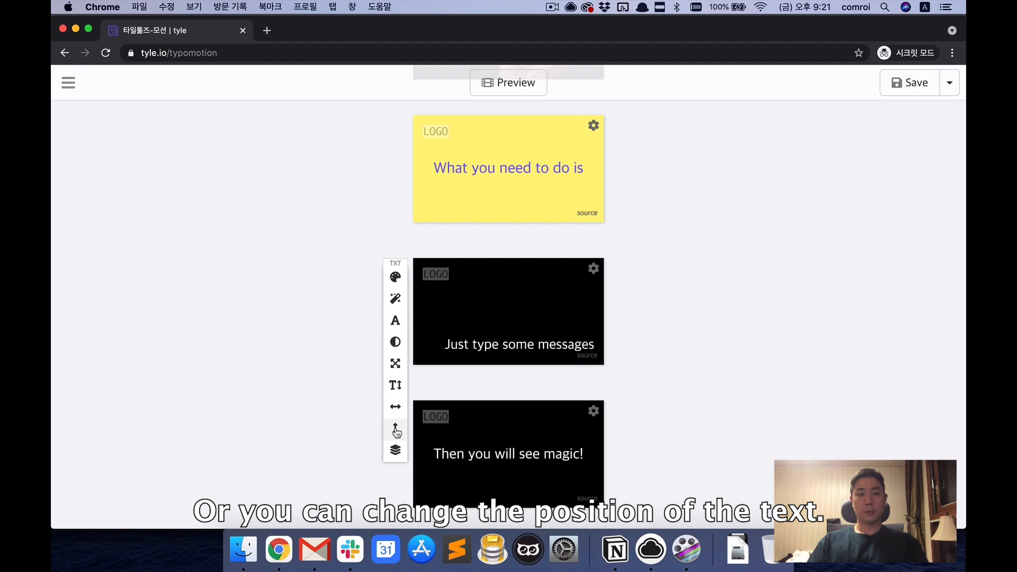
{"action": "left_click", "coordinate": [395, 428]}
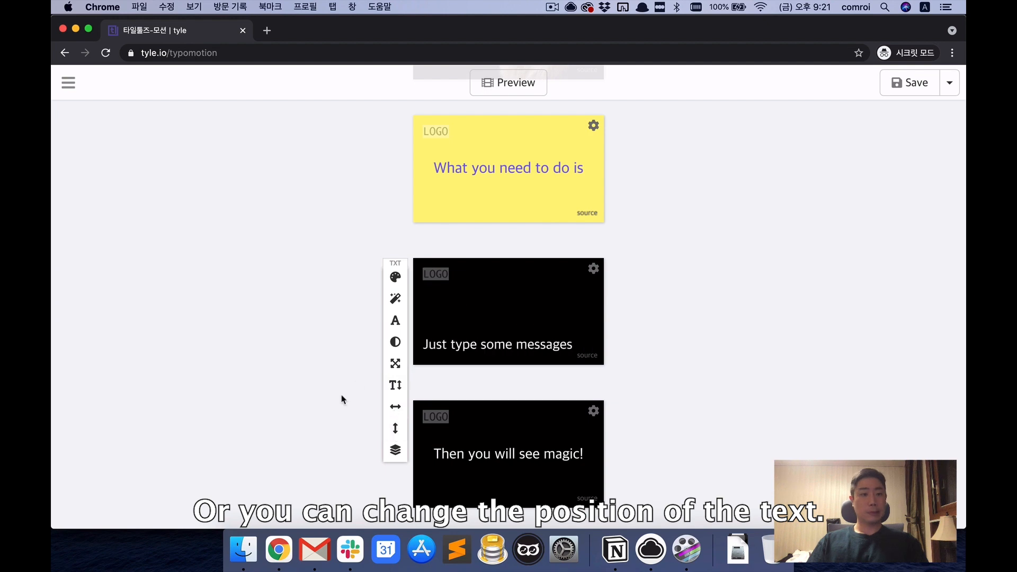
{"action": "scroll", "scroll_direction": "down", "scroll_amount": 3}
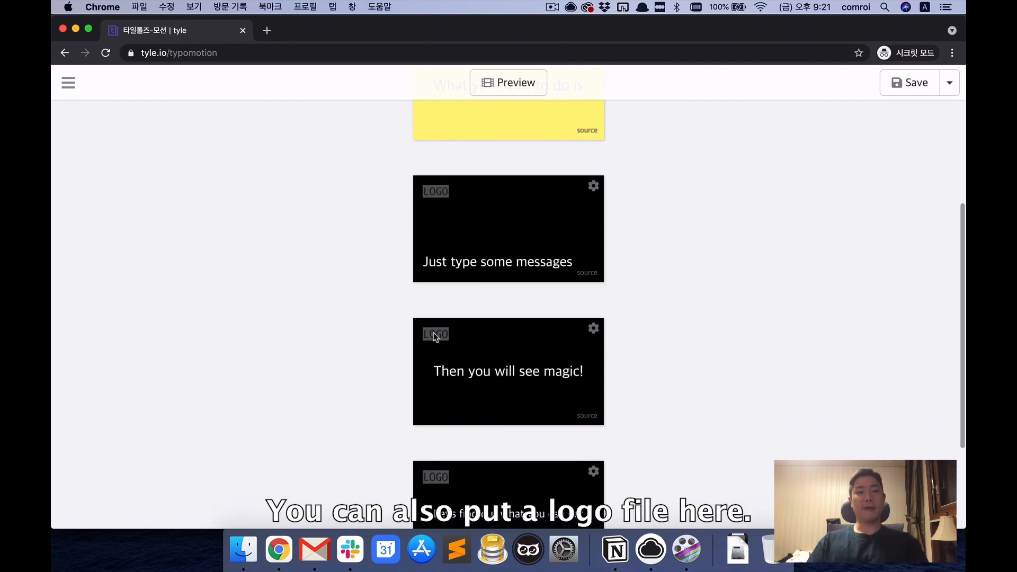
Upload the green 't' logo onto the 'Then you will see magic!' slide and save the project.
{"action": "left_click", "coordinate": [436, 334]}
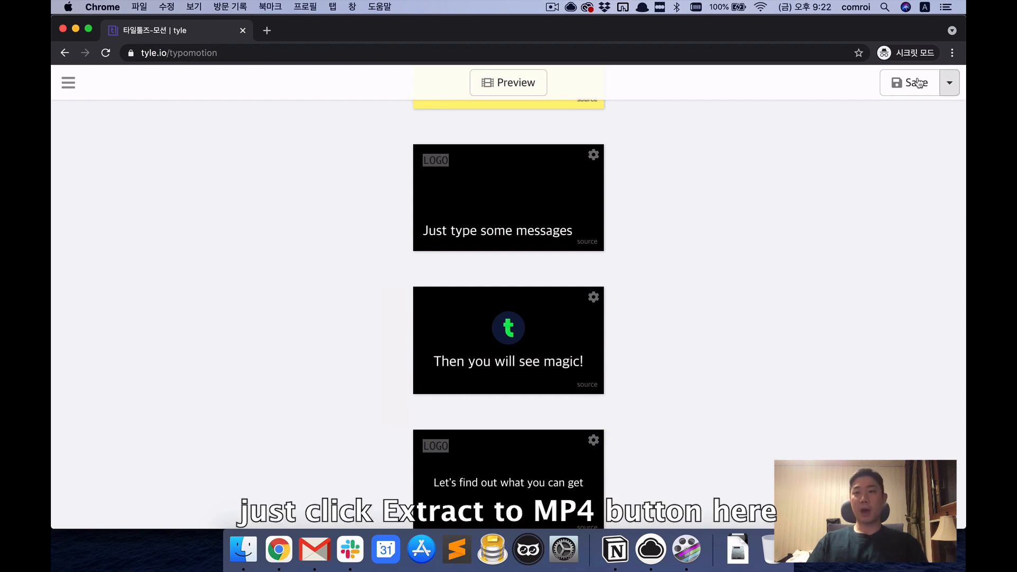
{"action": "left_click", "coordinate": [948, 82]}
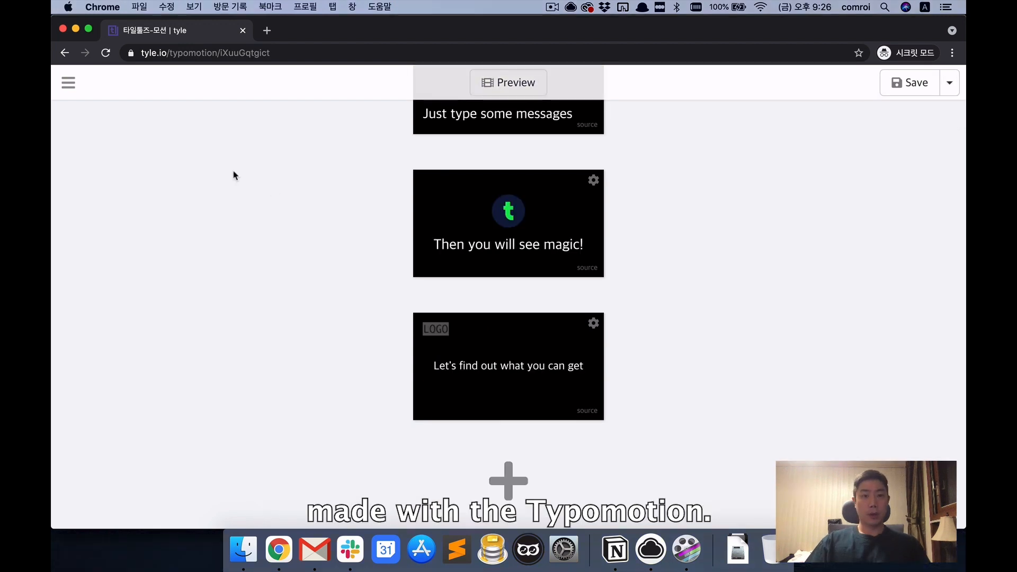
Open the saved project 'THE COLOR RUN FIND' from the project list.
{"action": "left_click", "coordinate": [68, 83]}
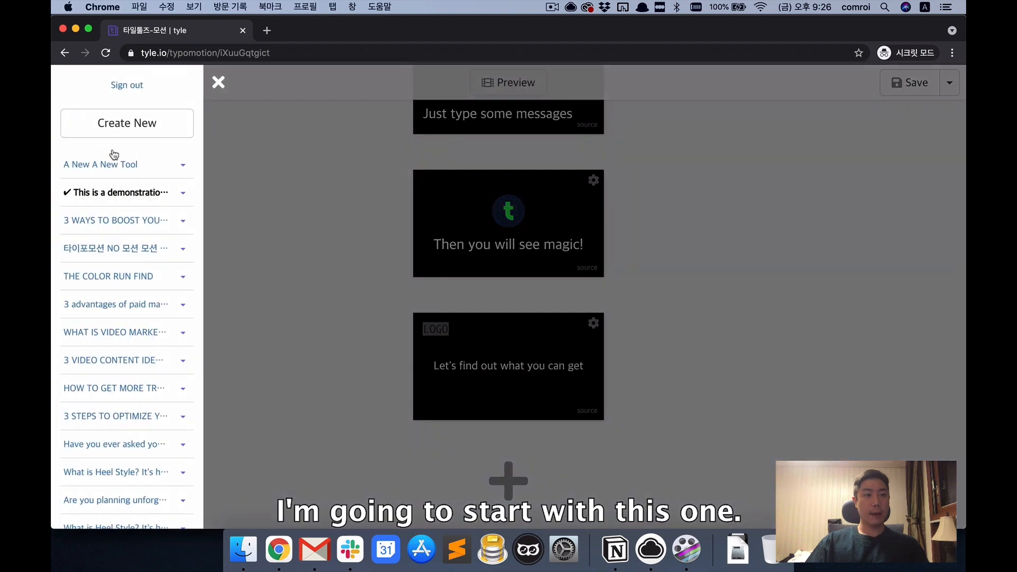
{"action": "mouse_move", "coordinate": [260, 235]}
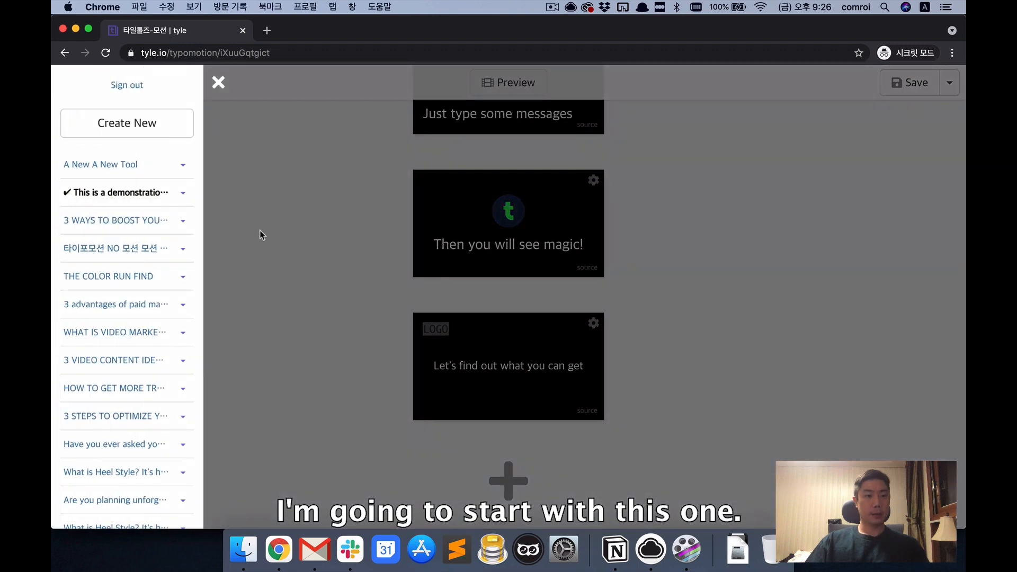
{"action": "left_click", "coordinate": [108, 275]}
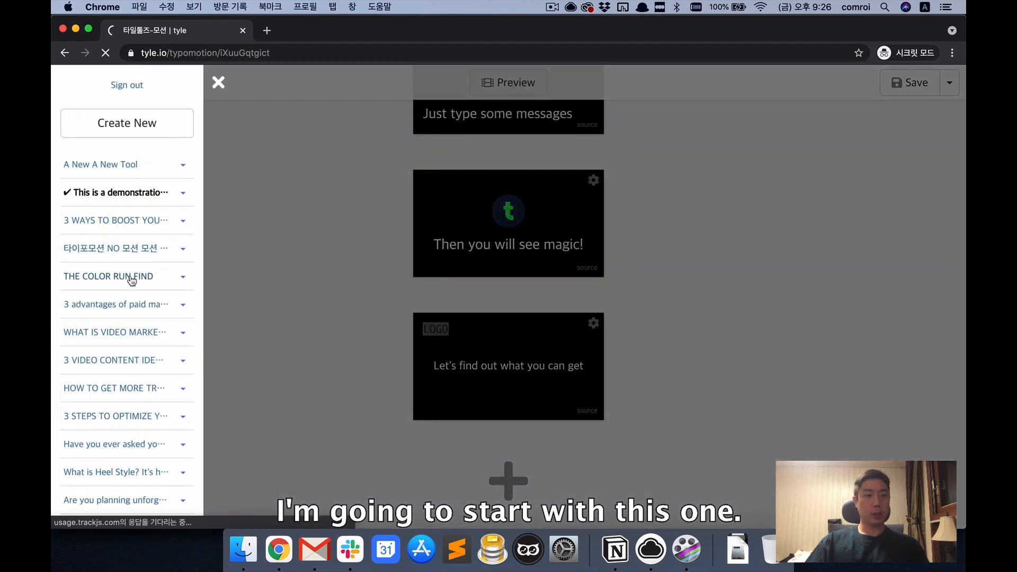
{"action": "left_click", "coordinate": [108, 276]}
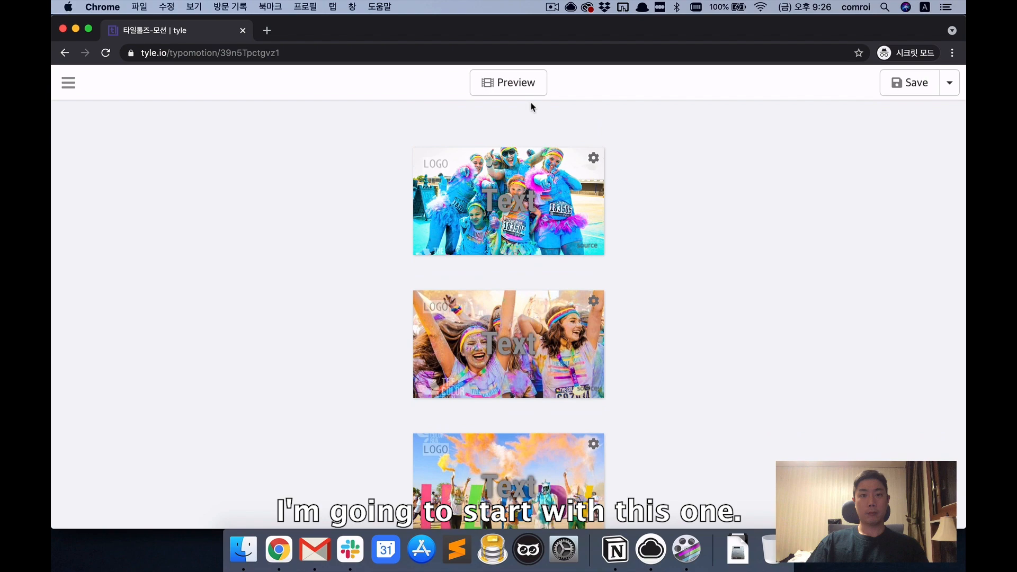
Play the Color Run video preview, close it and reopen the project list.
{"action": "left_click", "coordinate": [507, 82]}
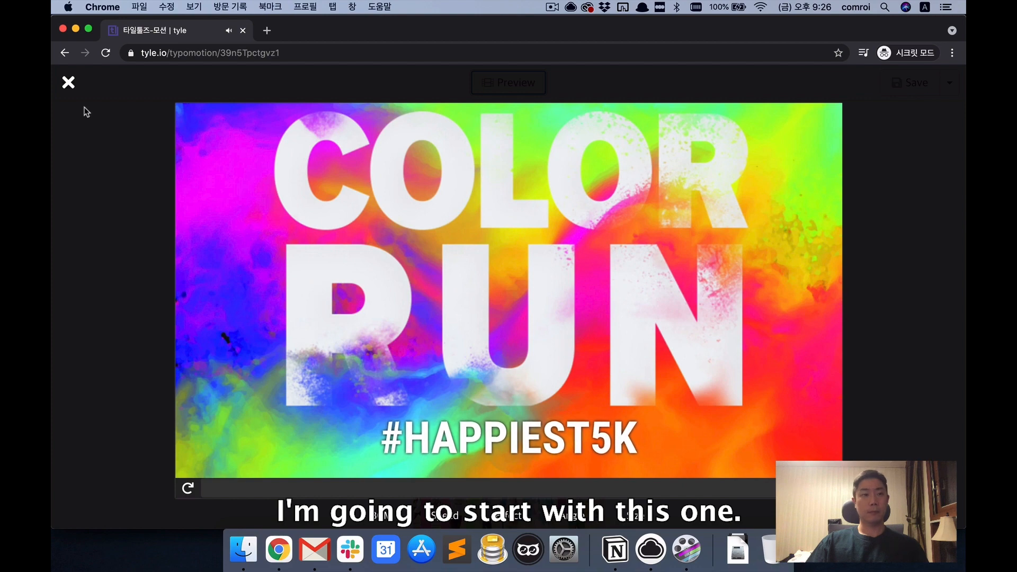
{"action": "left_click", "coordinate": [68, 83]}
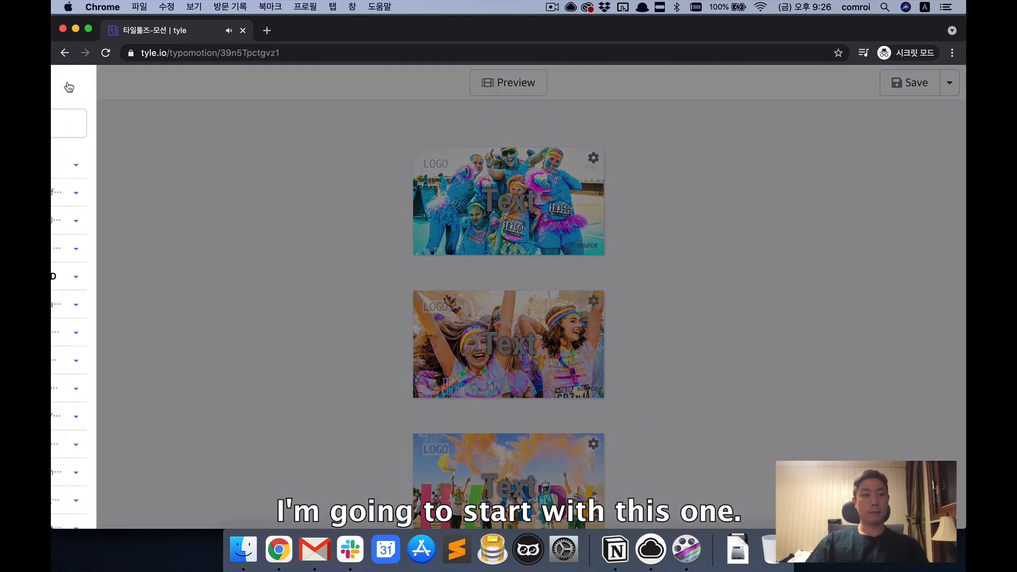
{"action": "left_click", "coordinate": [70, 86]}
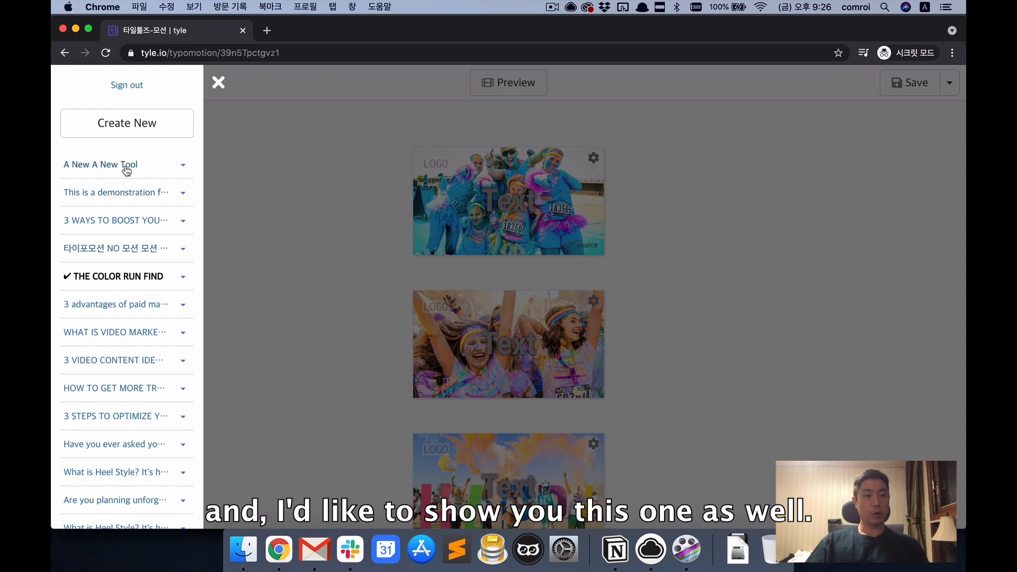
Open 'A New A New Tool', scroll its purple slides, preview it and reopen the project list.
{"action": "left_click", "coordinate": [101, 164]}
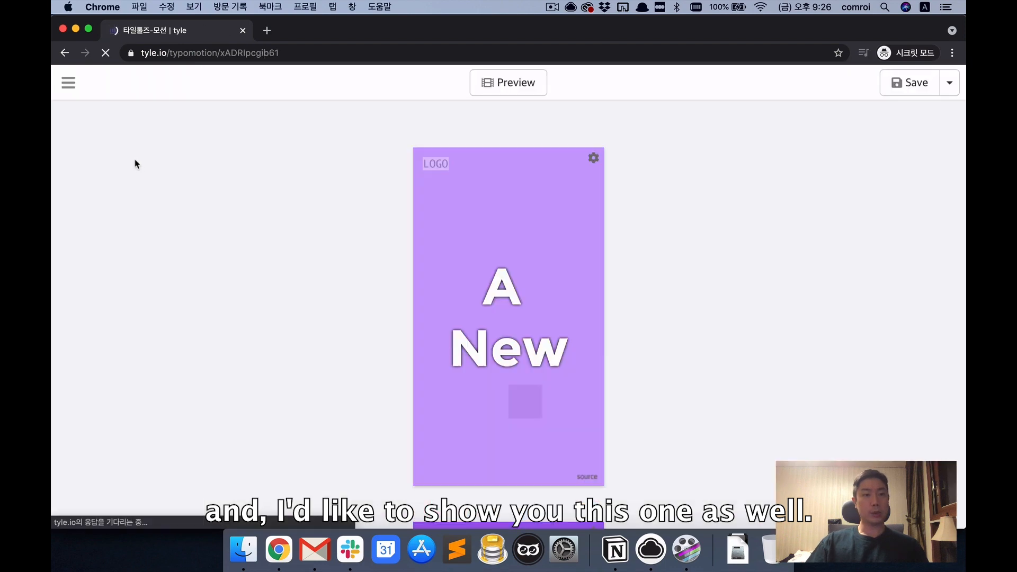
{"action": "scroll", "scroll_direction": "down", "scroll_amount": 3}
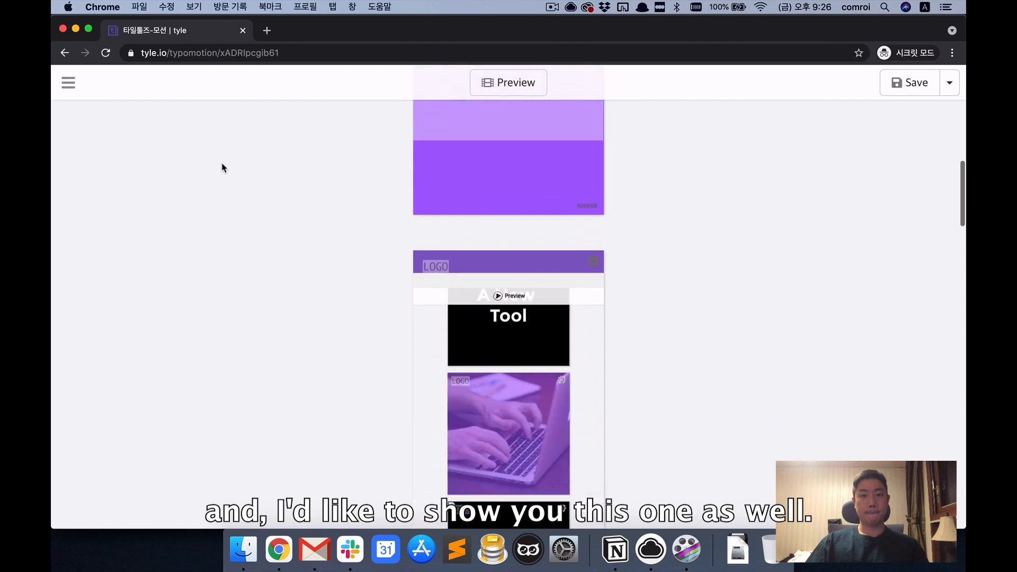
{"action": "scroll", "scroll_direction": "down", "scroll_amount": 3}
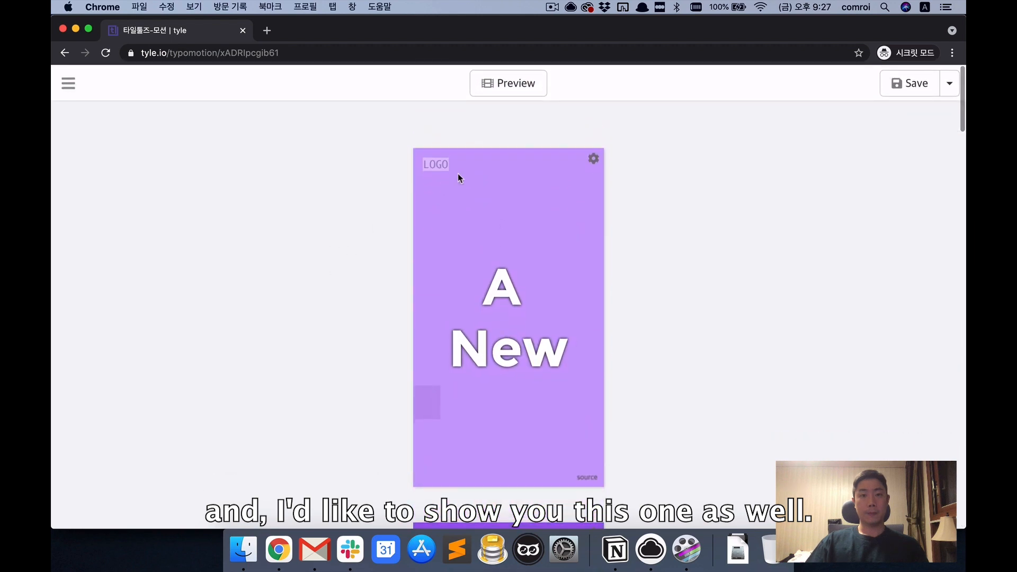
{"action": "left_click", "coordinate": [508, 82]}
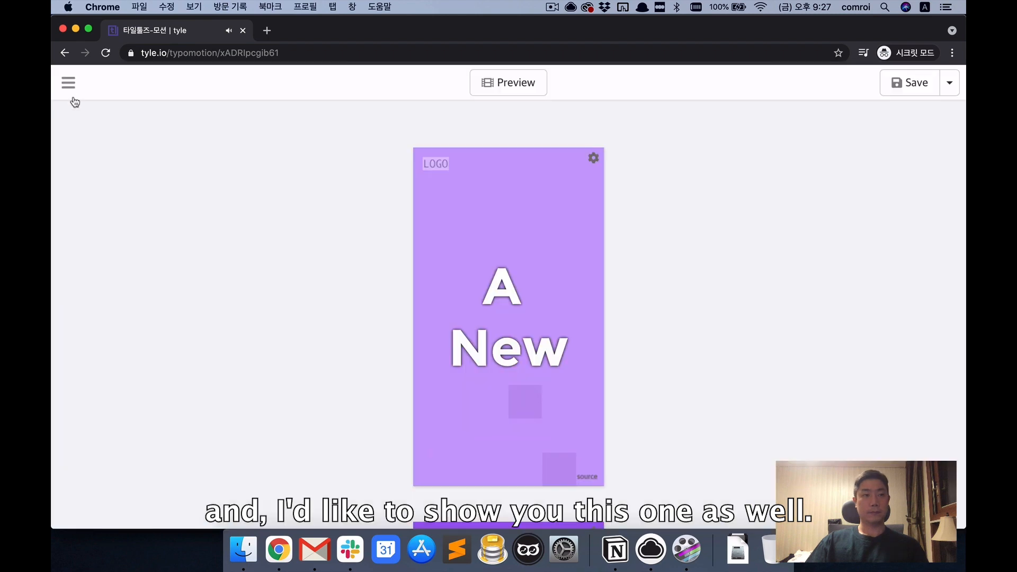
{"action": "left_click", "coordinate": [68, 83]}
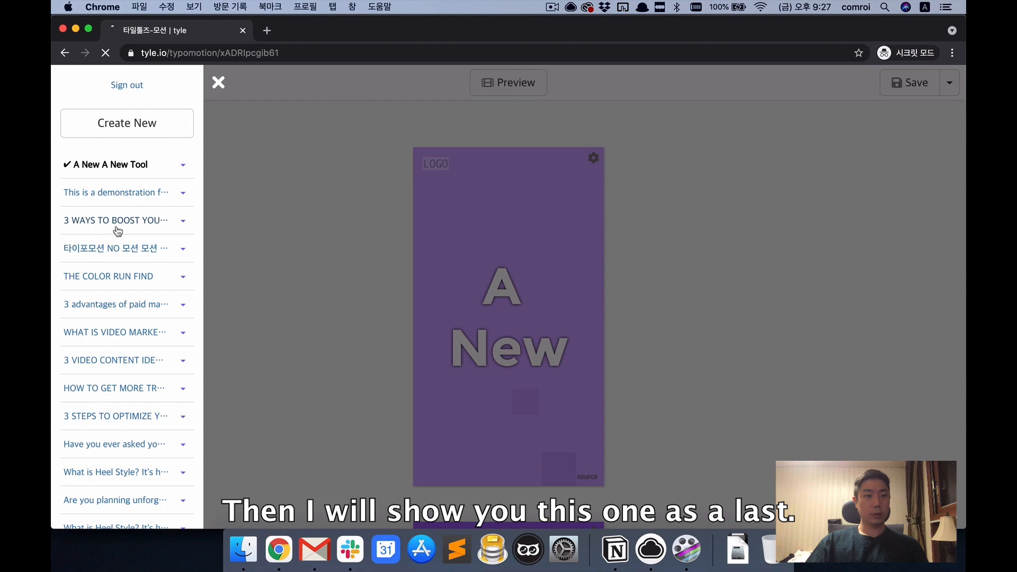
Open the emails-with-videos sample project and play its video preview.
{"action": "left_click", "coordinate": [116, 221]}
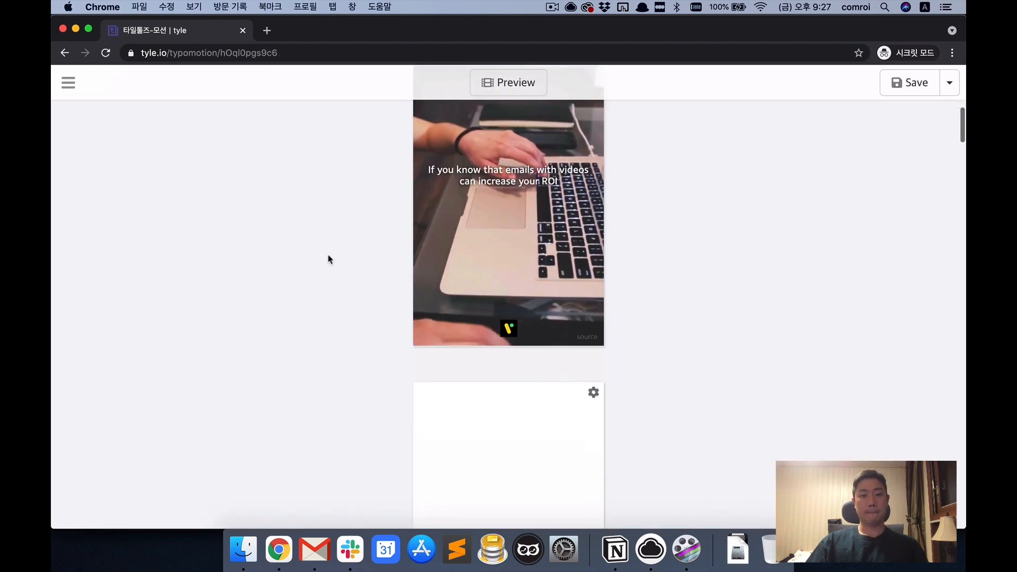
{"action": "left_click", "coordinate": [507, 83]}
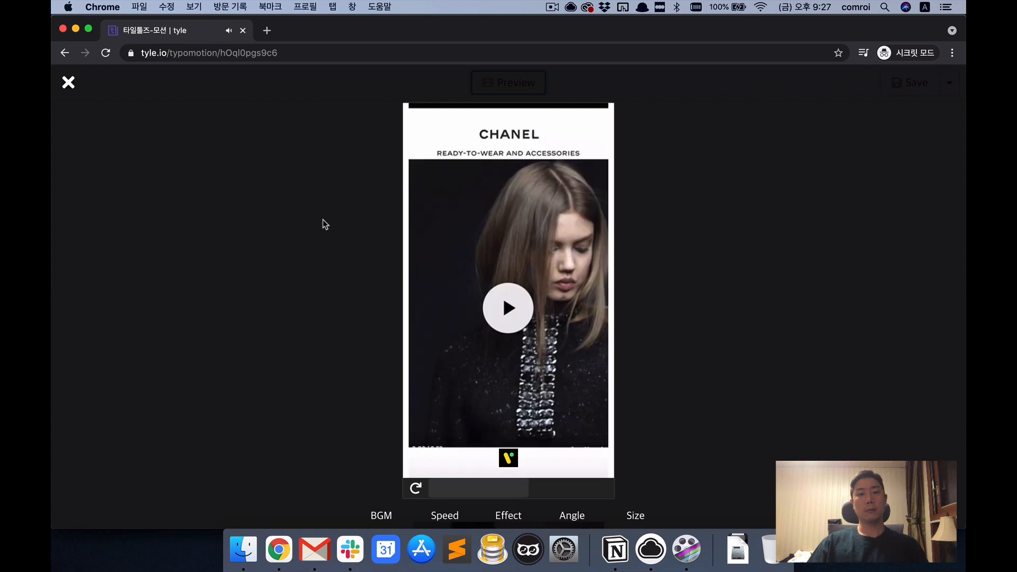
{"action": "left_click", "coordinate": [507, 307]}
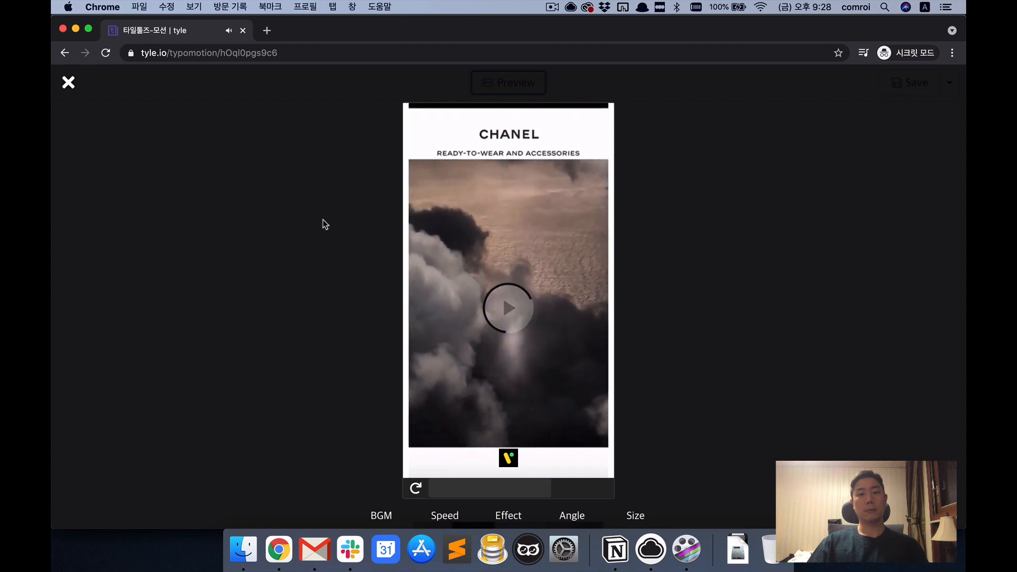
{"action": "left_click", "coordinate": [507, 307]}
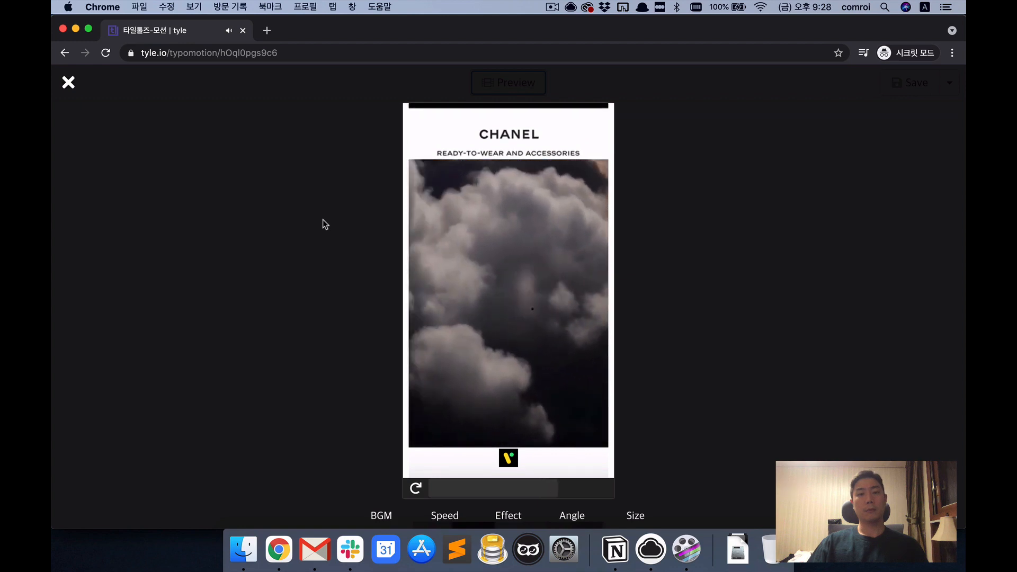